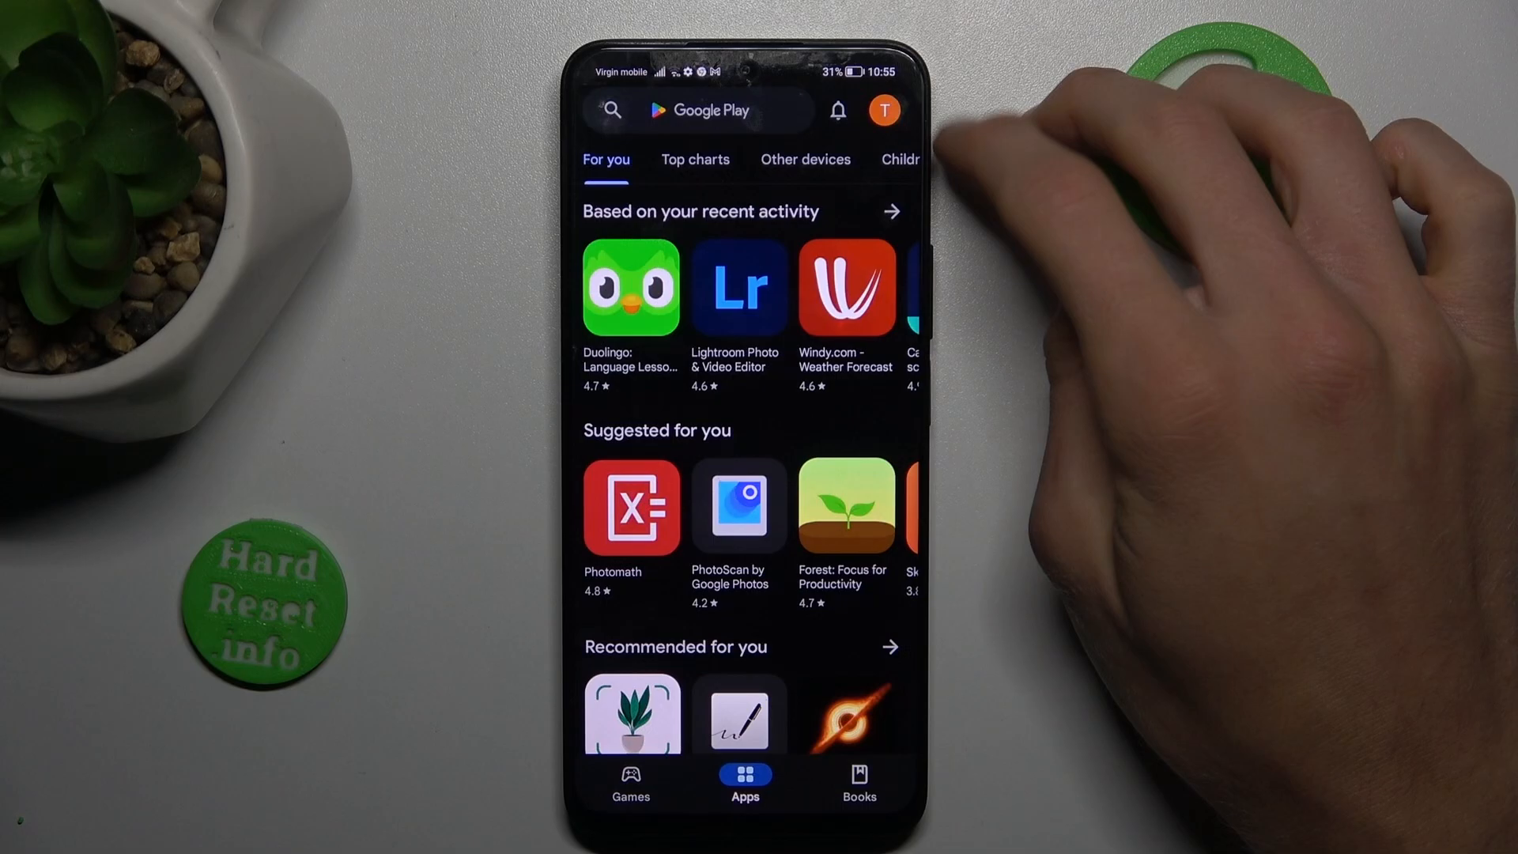
Open Play Store Settings from the account menu to show Family options.
{"action": "left_click", "coordinate": [883, 109]}
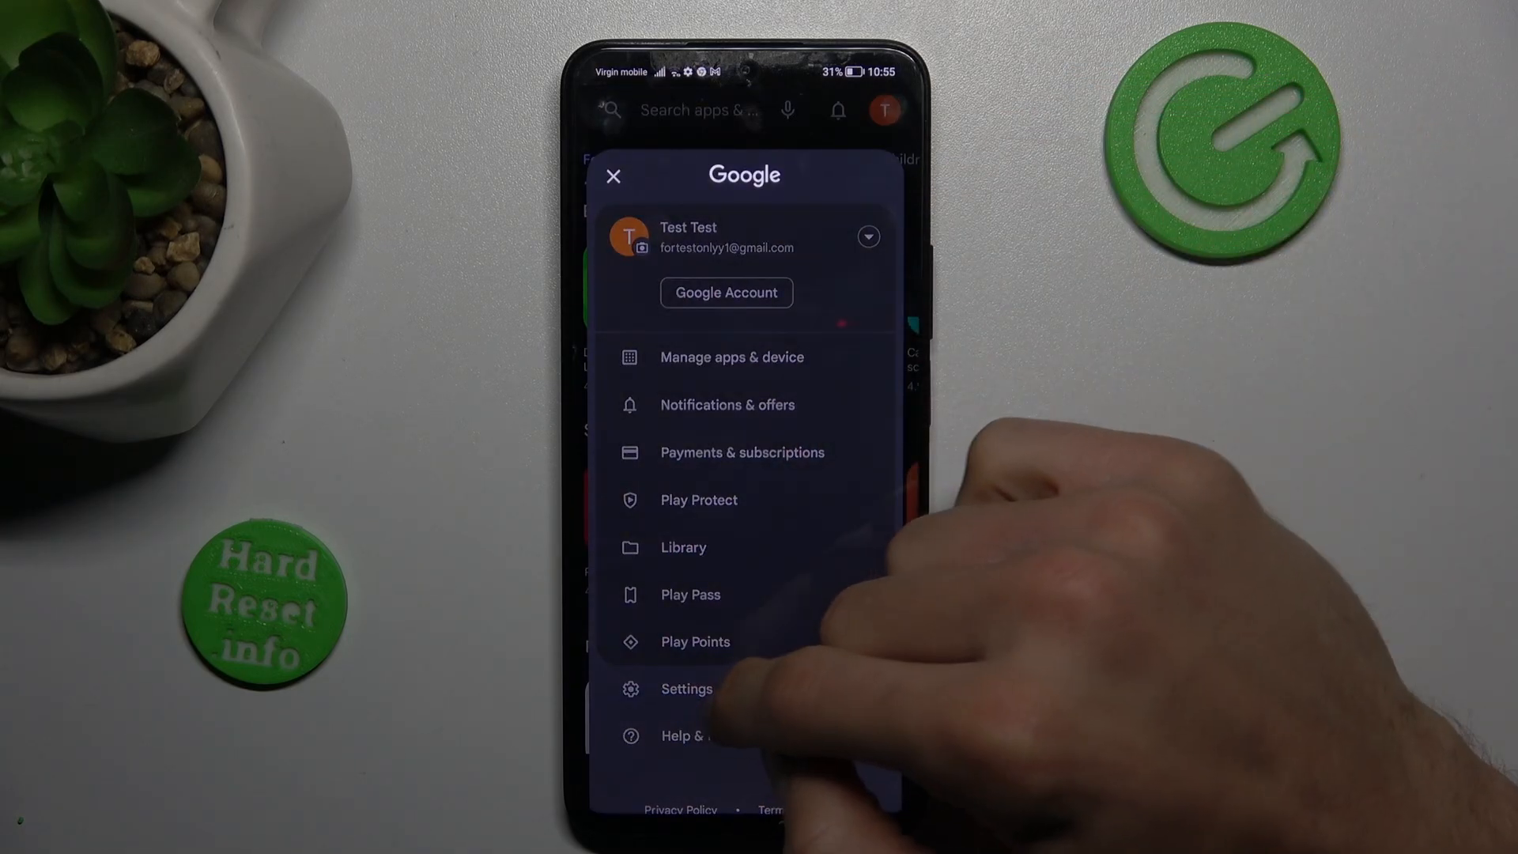
{"action": "left_click", "coordinate": [686, 688]}
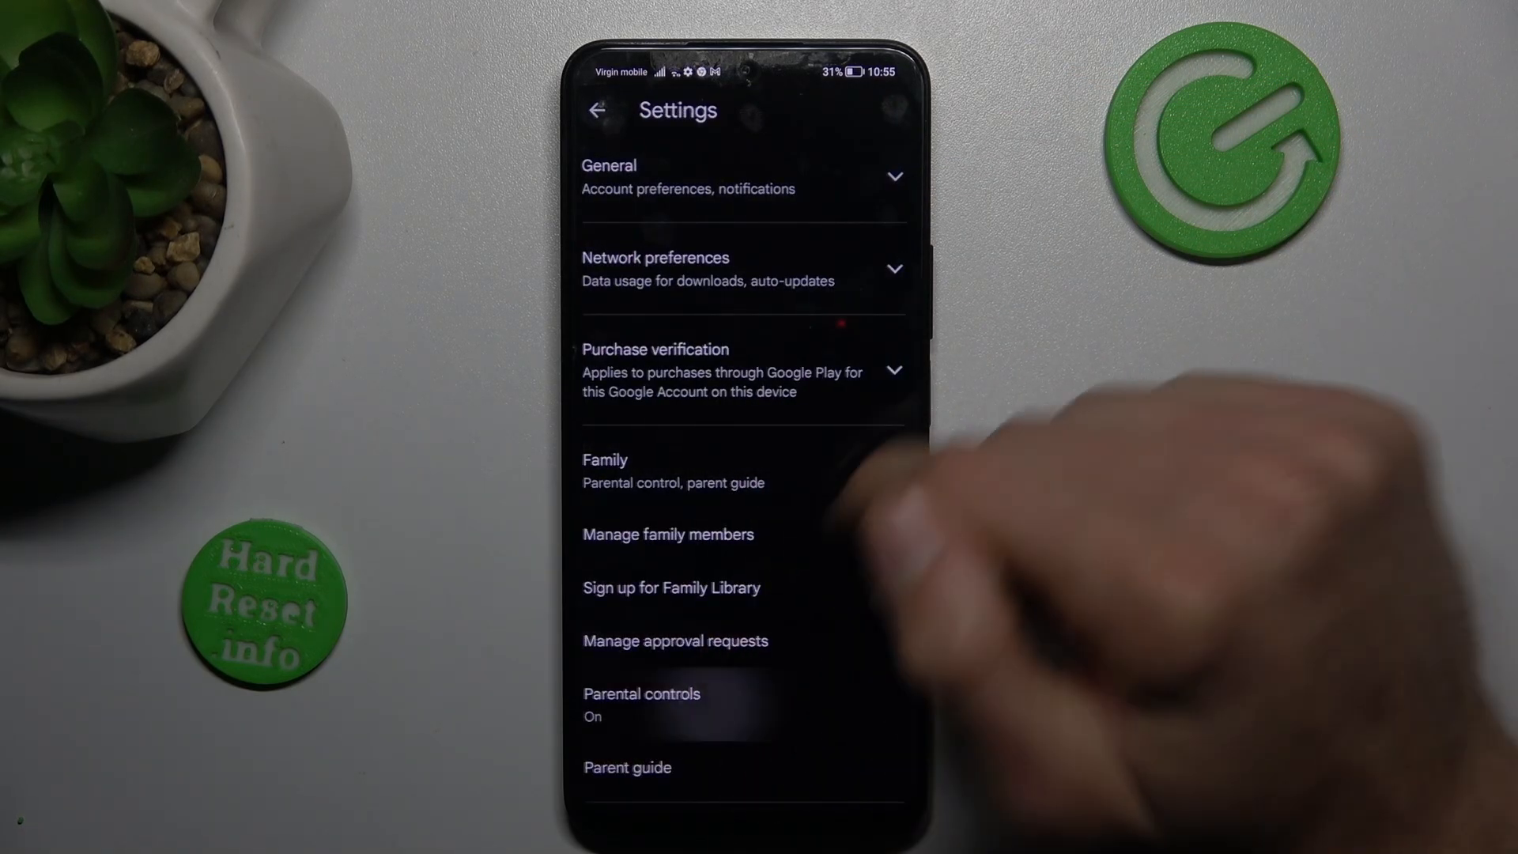
Open Parental controls and select the PEGI 3 apps & games restriction for PIN entry.
{"action": "left_click", "coordinate": [641, 704]}
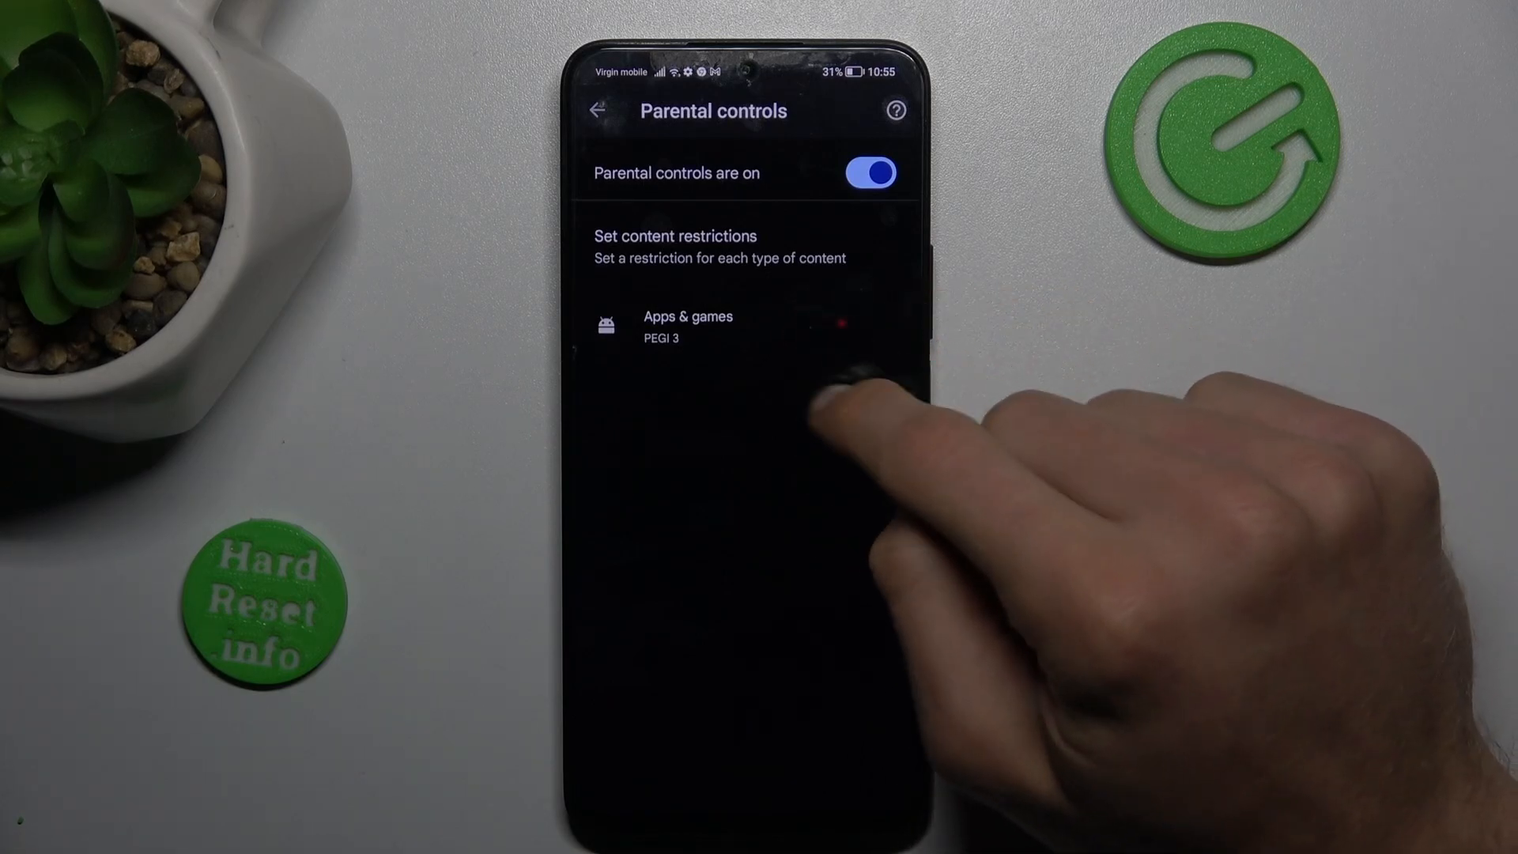
{"action": "left_click", "coordinate": [687, 327]}
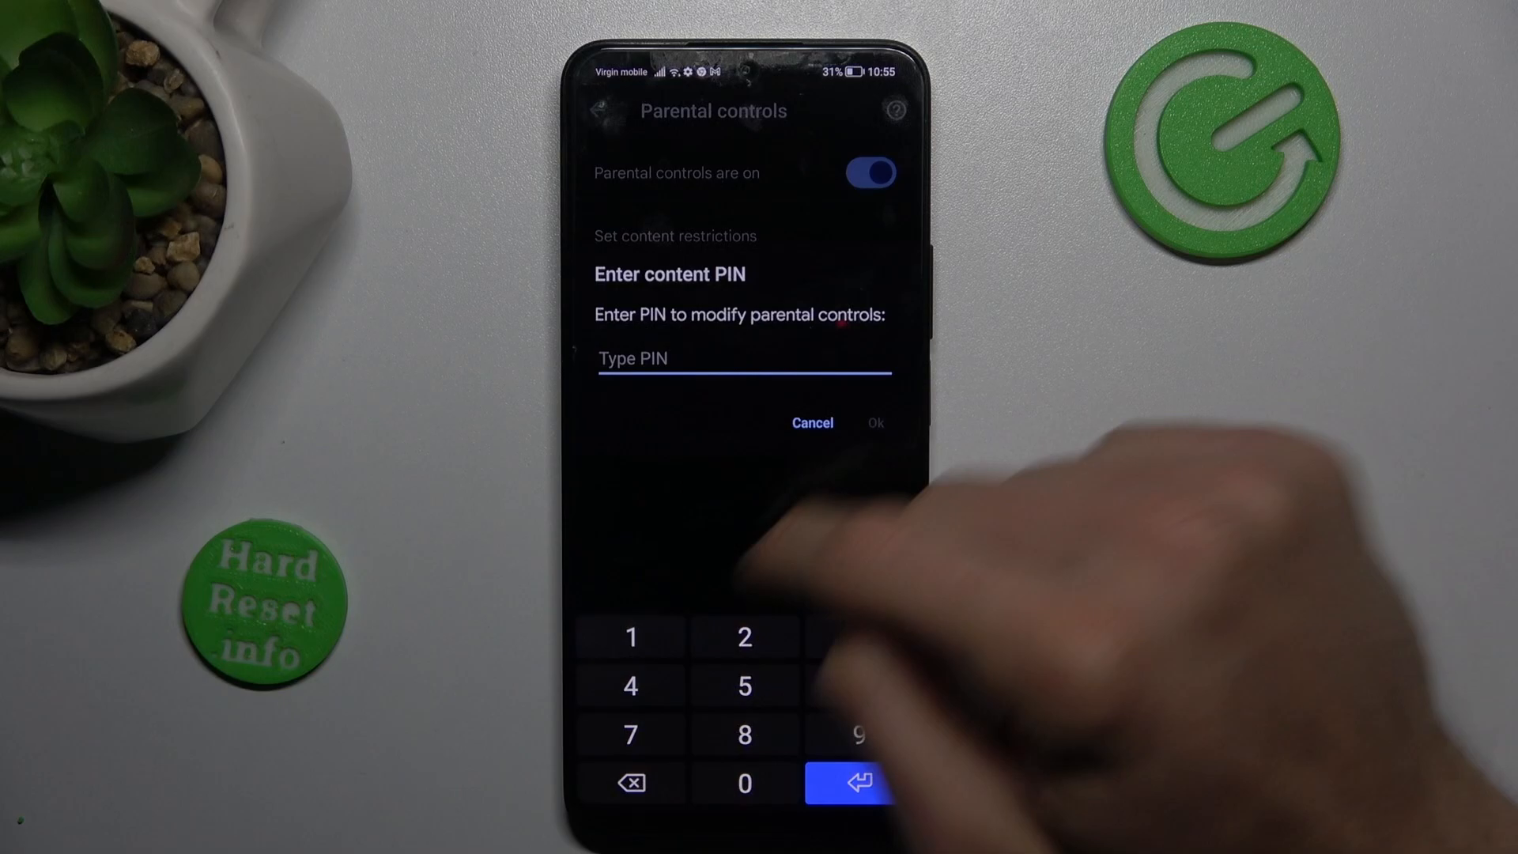